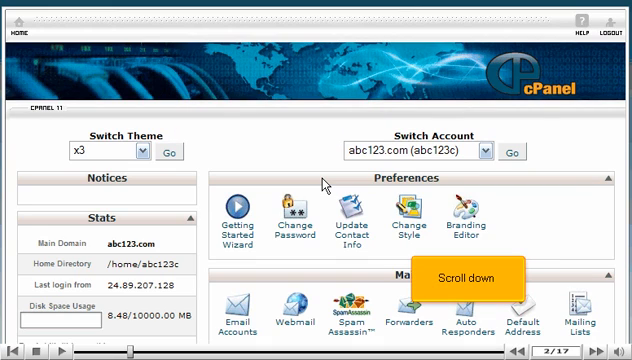
Step: Reach the FTP Accounts page from the Files section and bring the add-account form into view
scroll("down", 3)
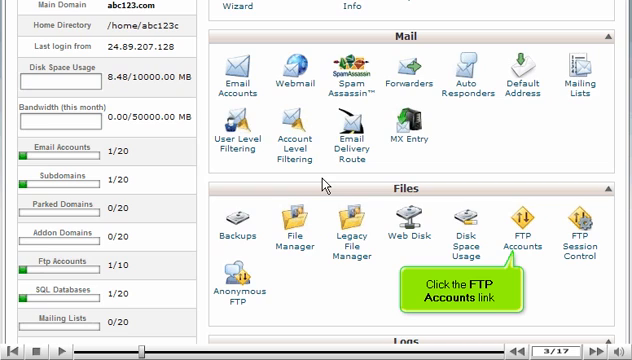
left_click(520, 230)
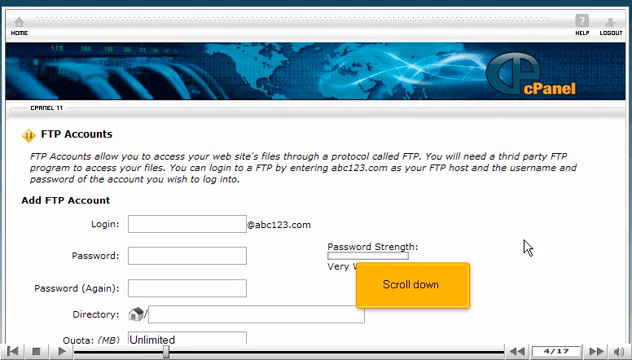
scroll("down", 3)
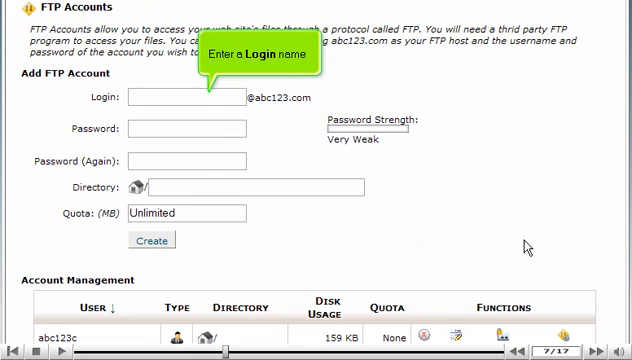
Step: Fill the form with login demo, a matching password and the public_html directory
type("demo")
type("public_html/")
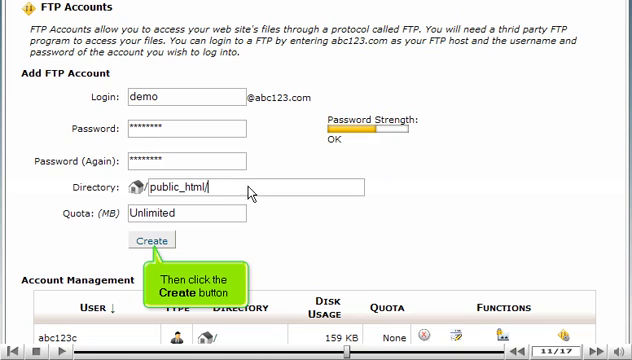
left_click(150, 240)
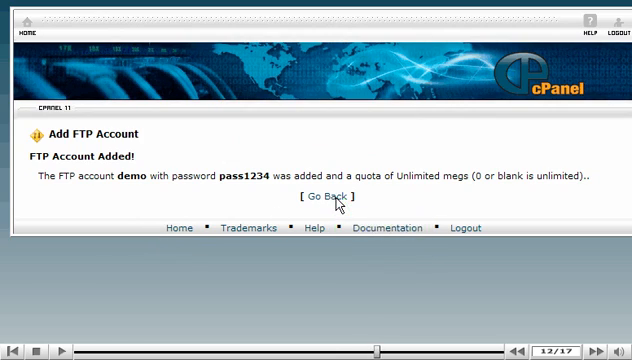
left_click(322, 198)
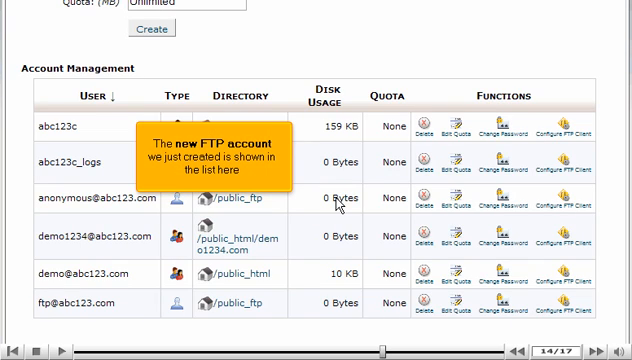